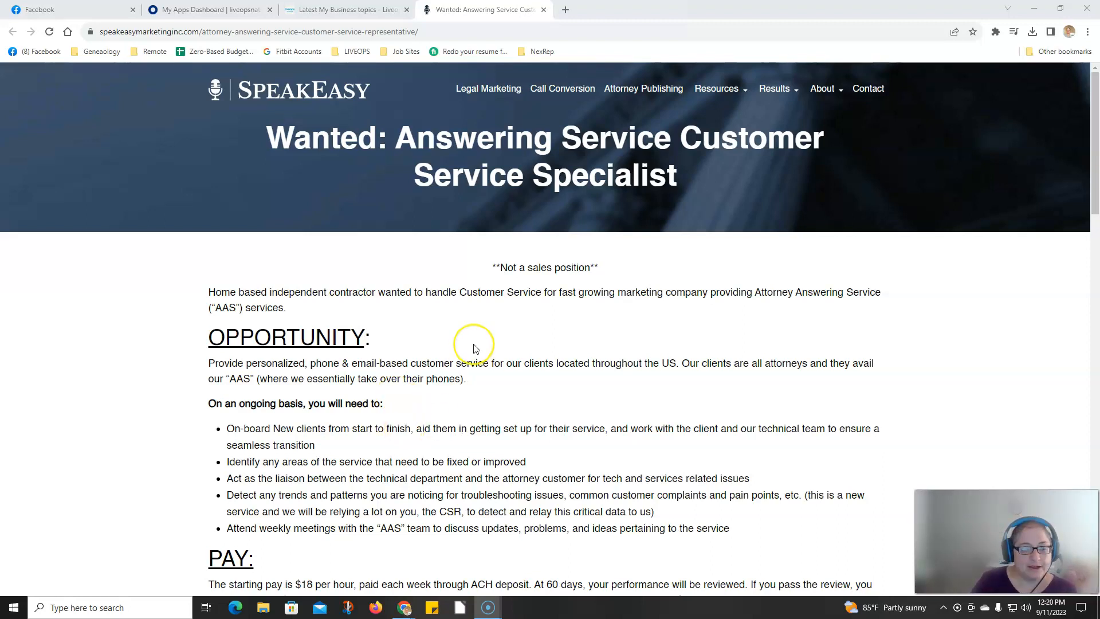
Scroll past the Opportunity section to the ongoing duties, starting pay and 'Does this describe you?' list.
scroll("down", 3)
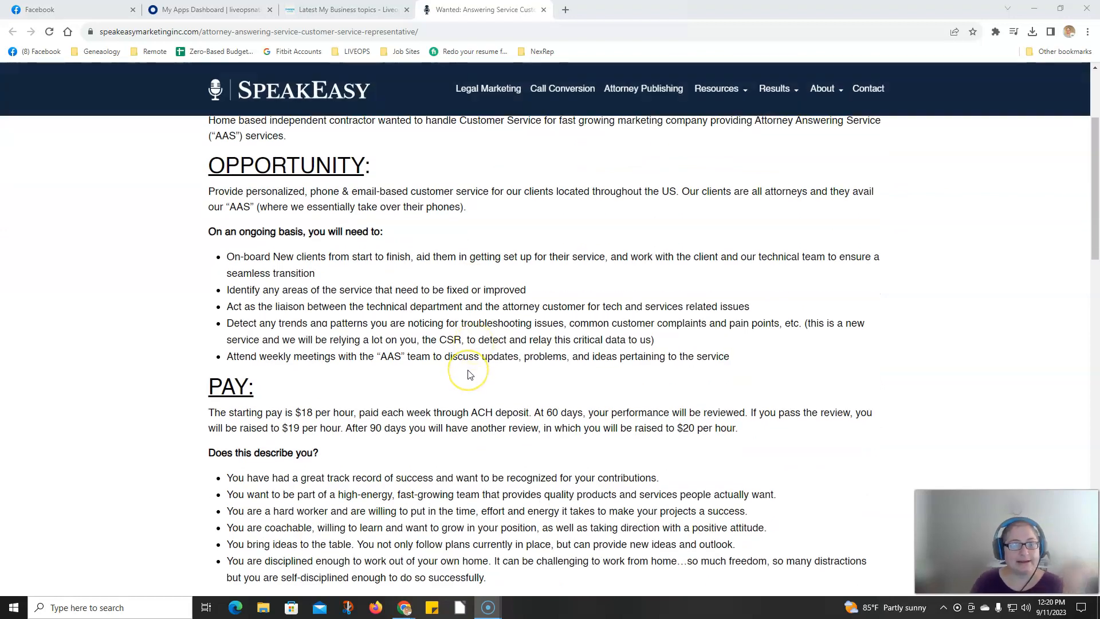
mouse_move(468, 372)
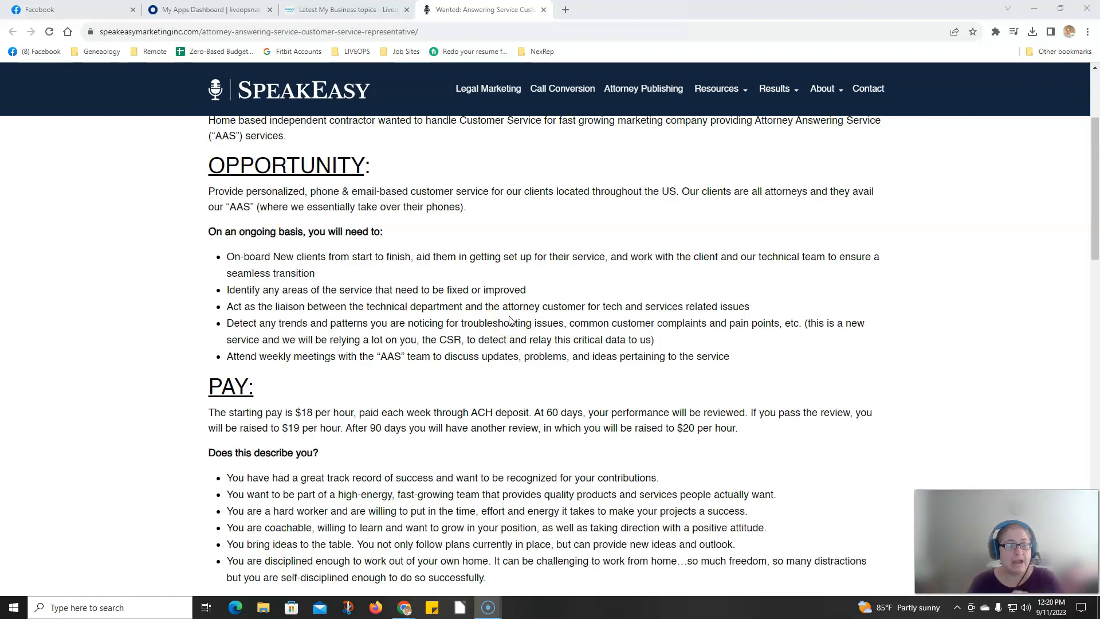
scroll("down", 3)
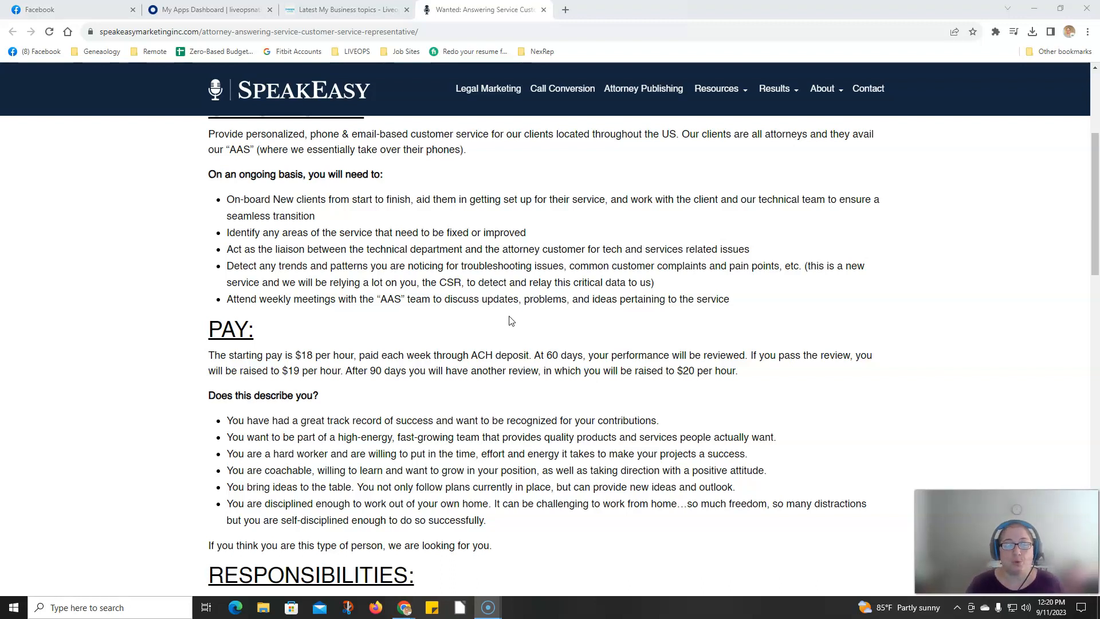
Scroll through the responsibilities to the qualifications list and the important notice.
scroll("down", 3)
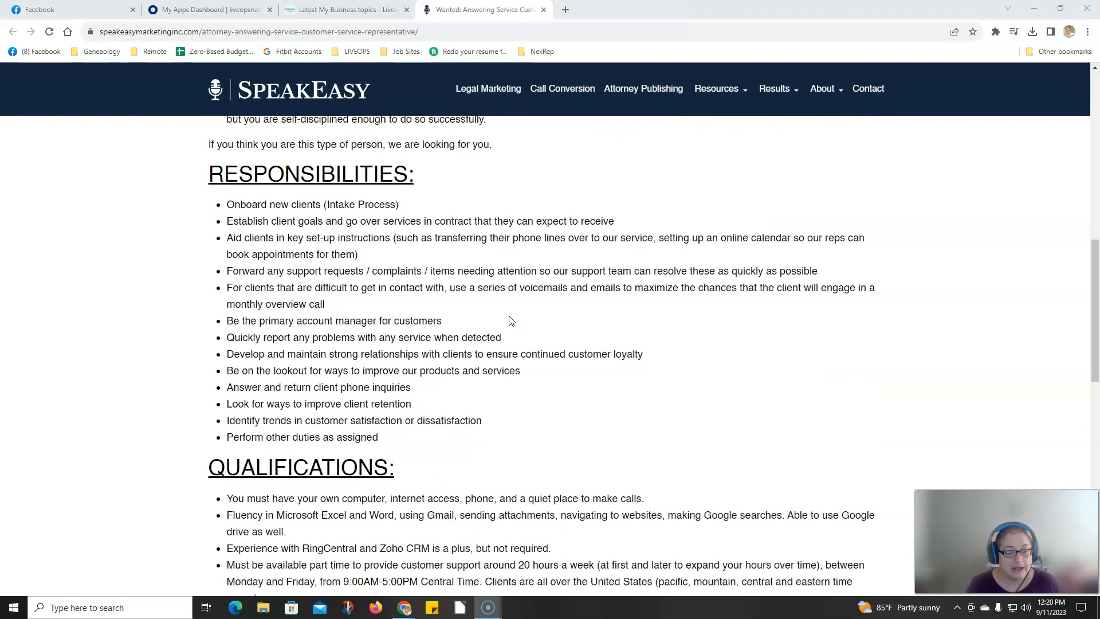
scroll("down", 3)
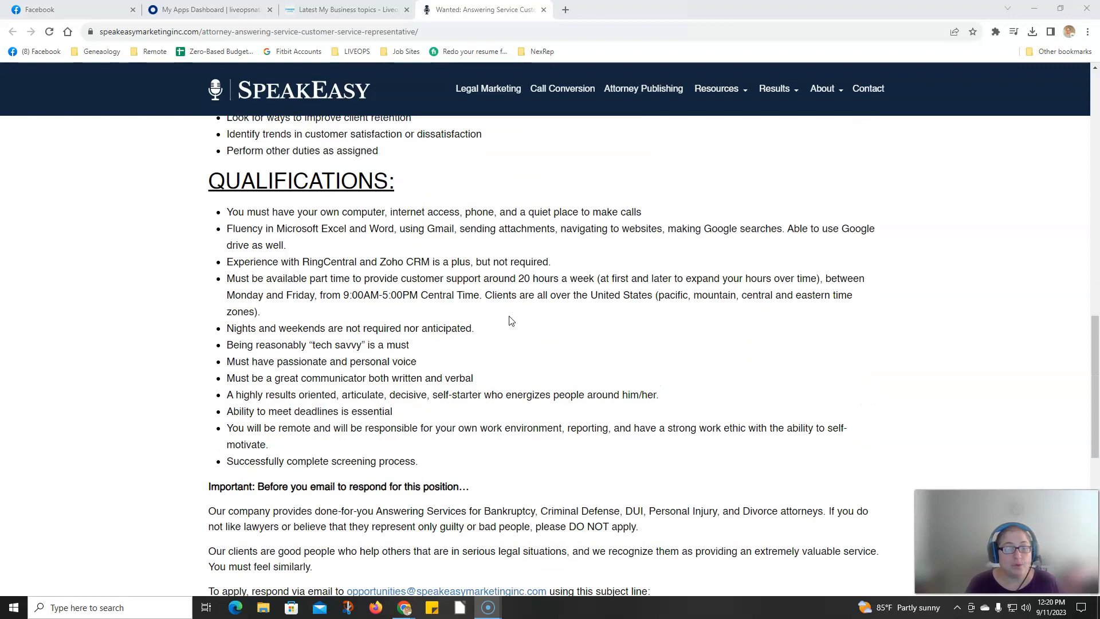
mouse_move(545, 344)
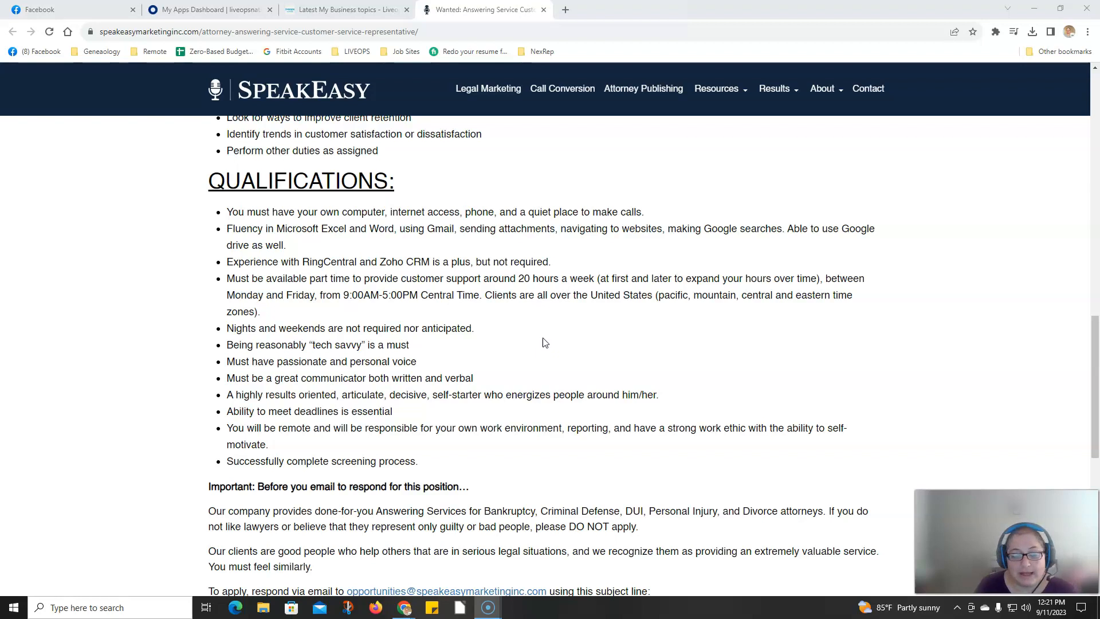
Scroll to the application email with subject line 'CSR for attorneys' and reply contents, then clear the highlight.
scroll("down", 3)
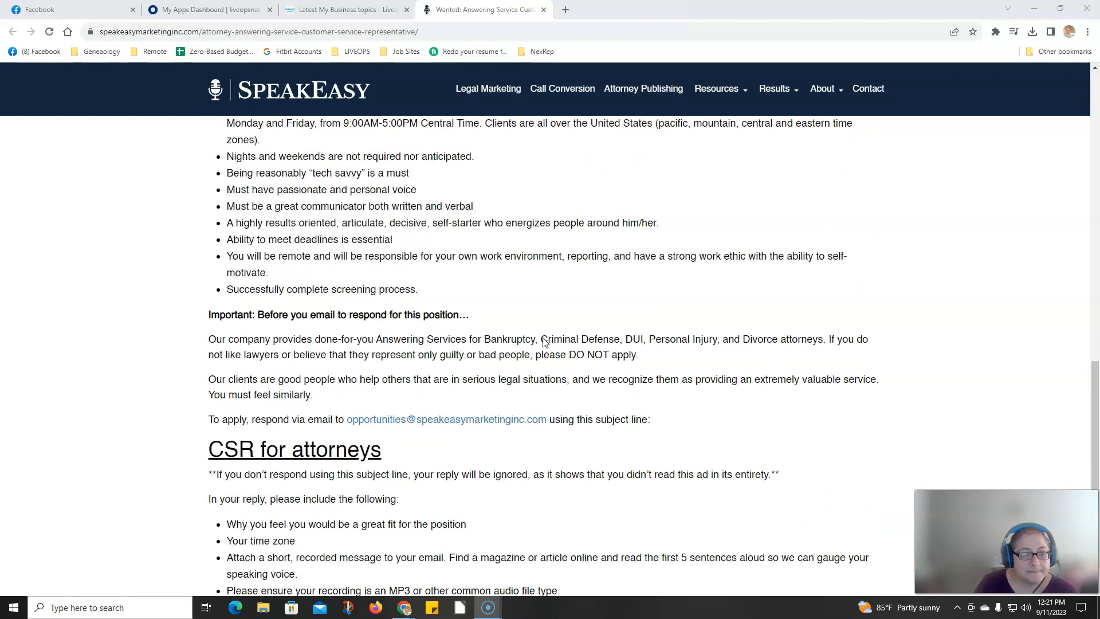
mouse_move(549, 300)
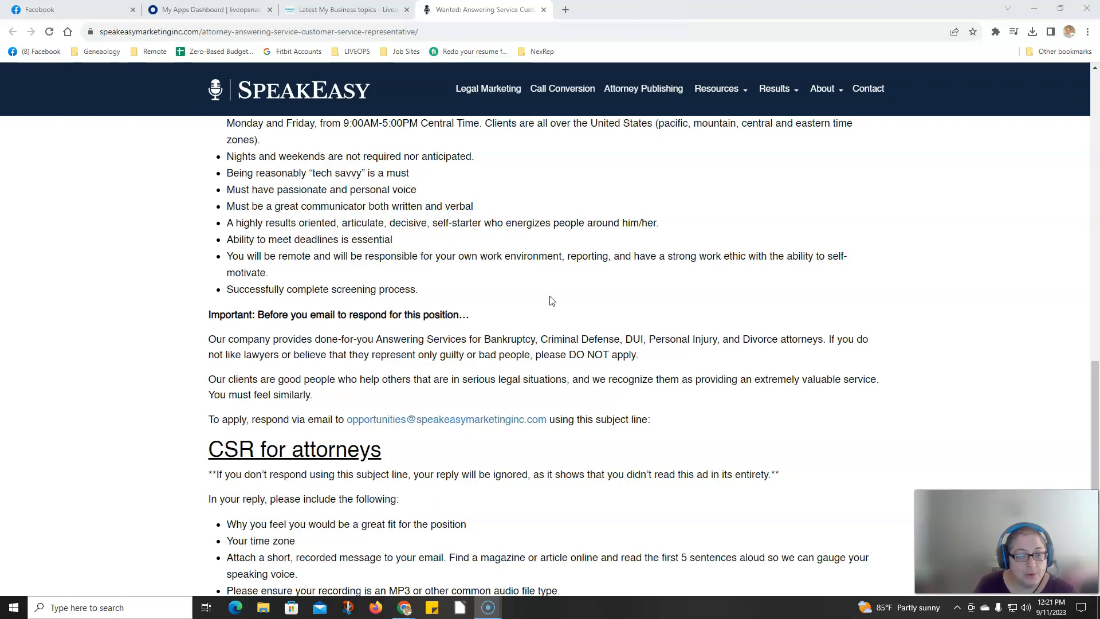
scroll("down", 3)
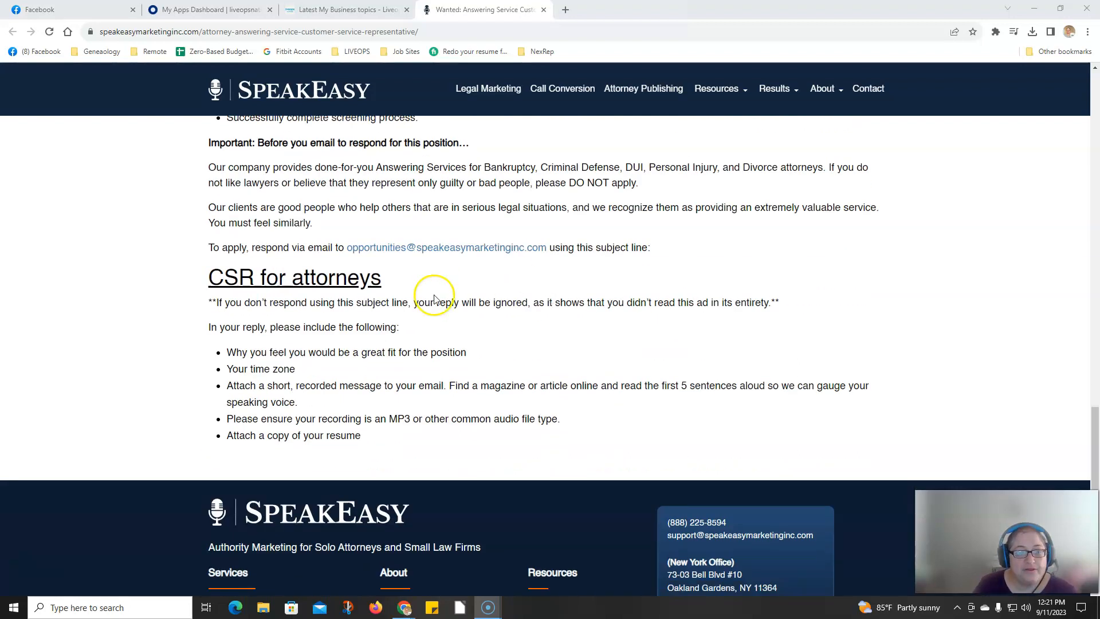
mouse_move(343, 247)
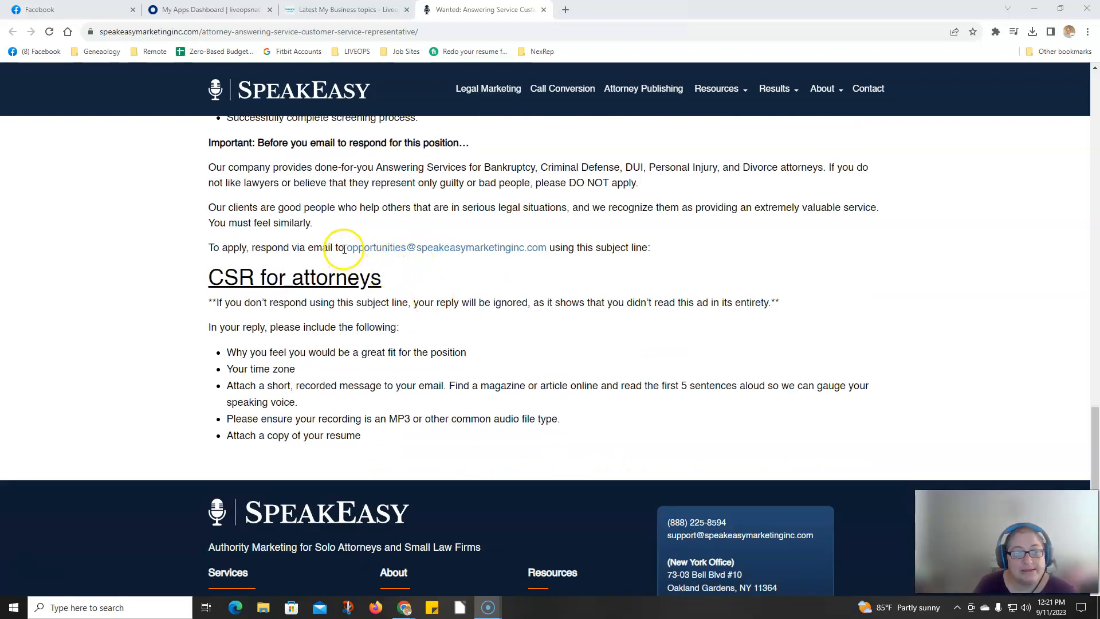
mouse_move(539, 280)
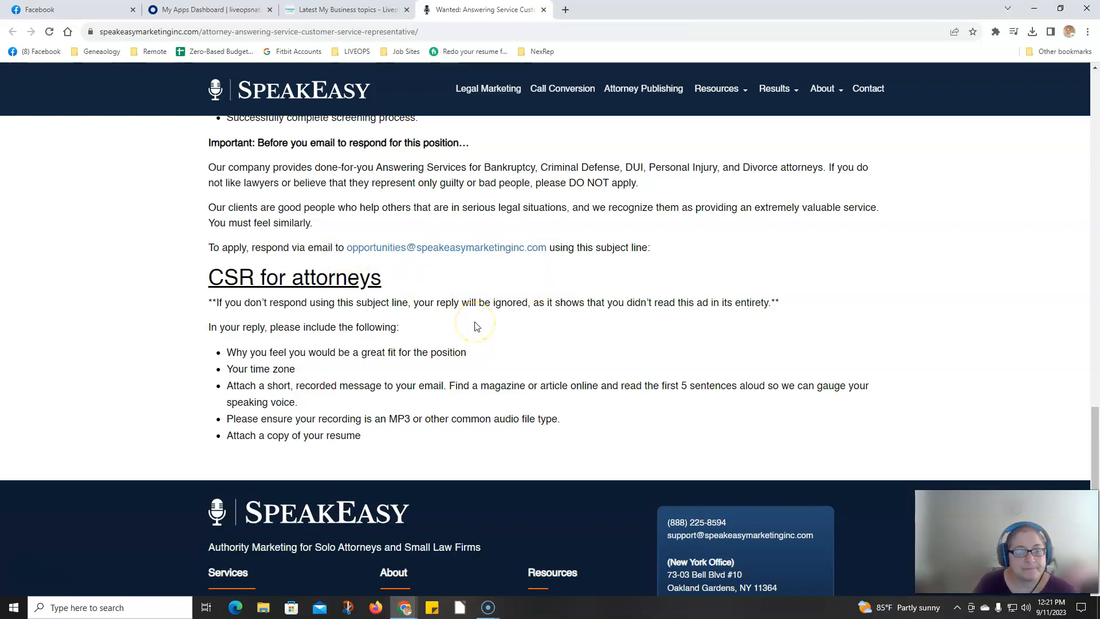
mouse_move(391, 277)
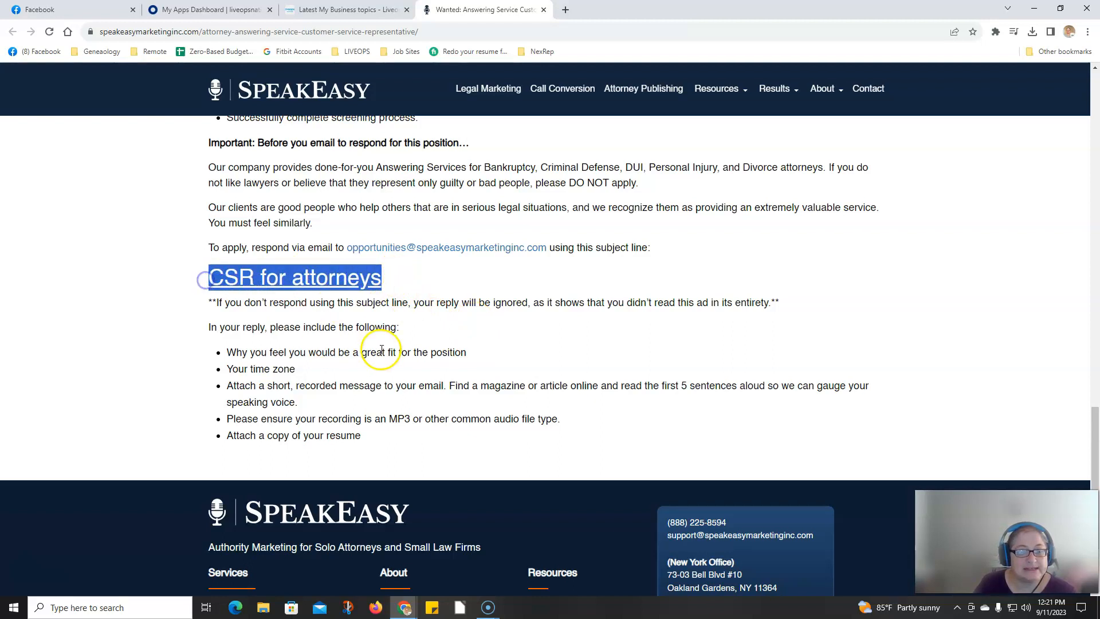
mouse_move(352, 314)
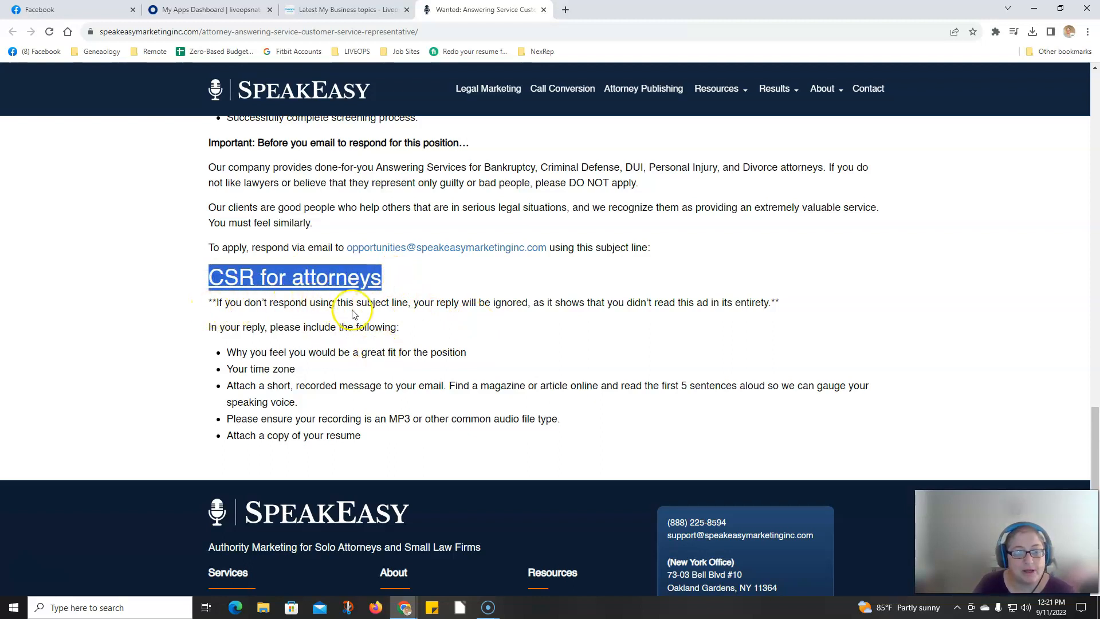
mouse_move(498, 321)
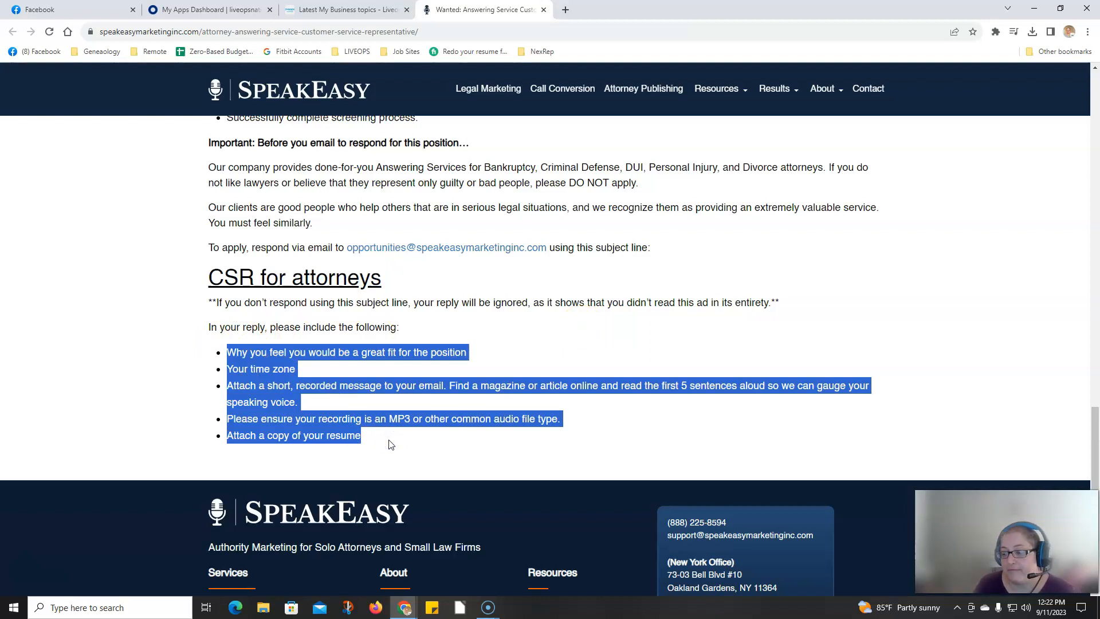
left_click(388, 440)
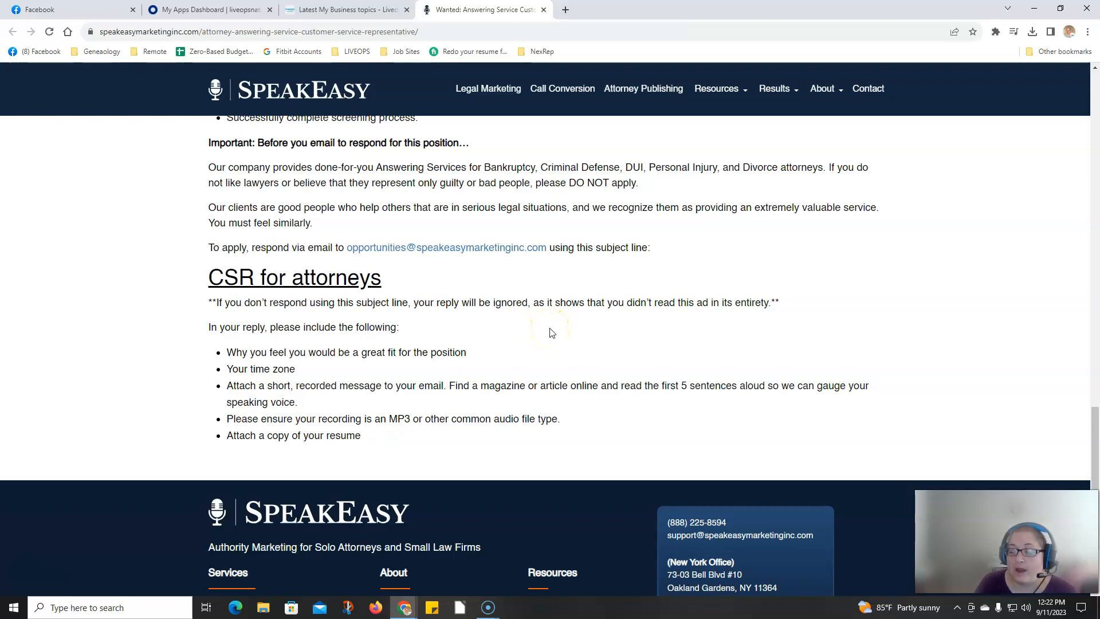
Scroll back up to the Answering Service Customer Service Specialist title.
scroll("up", 3)
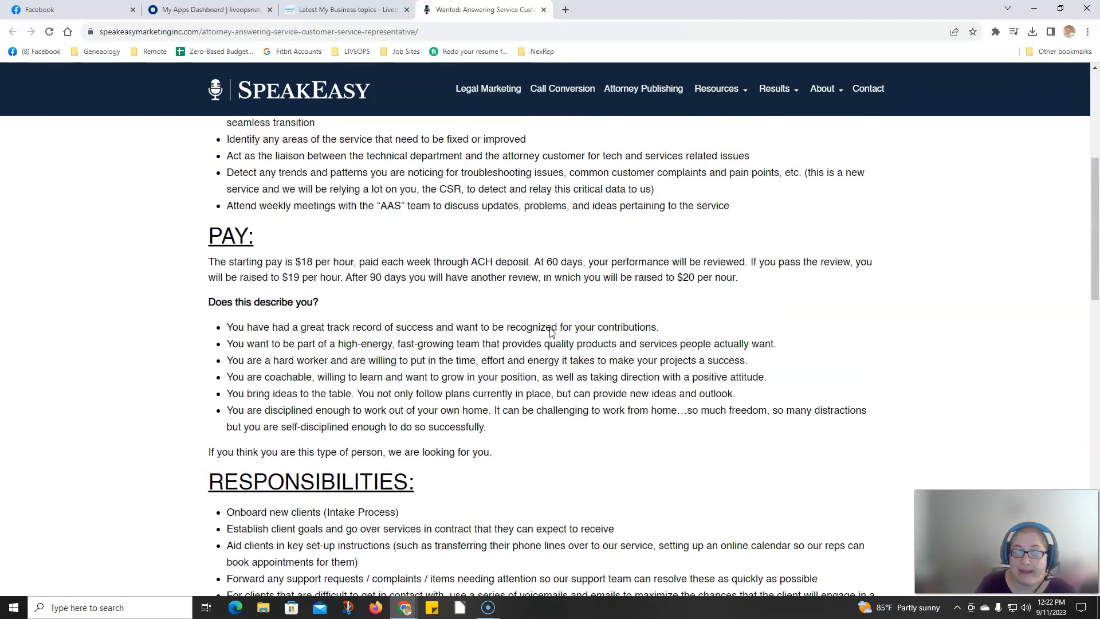
scroll("up", 3)
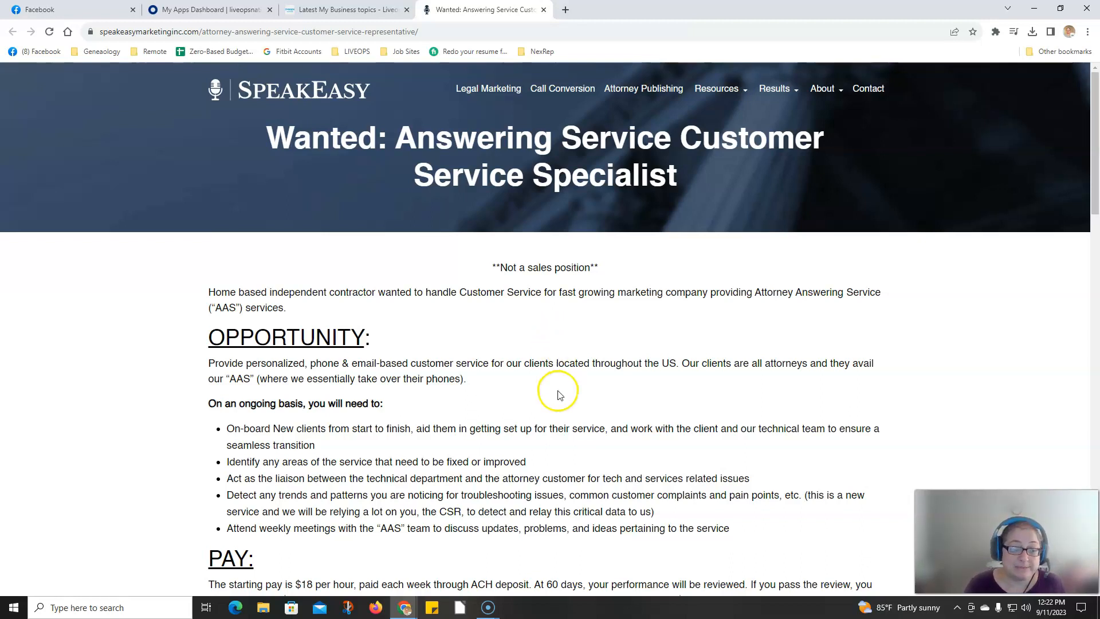
mouse_move(43, 548)
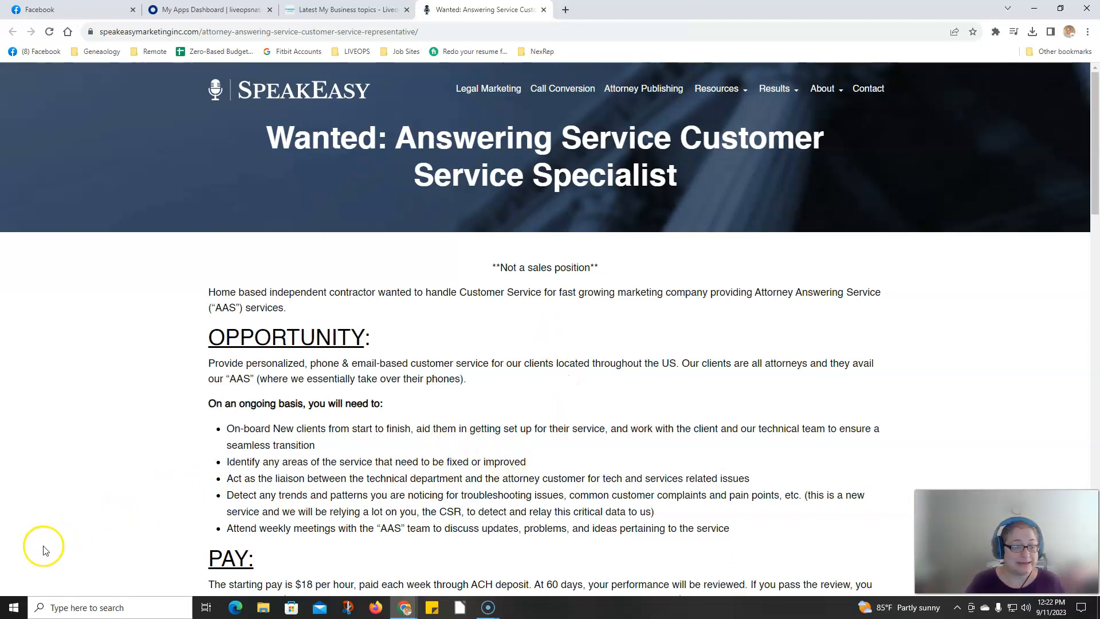